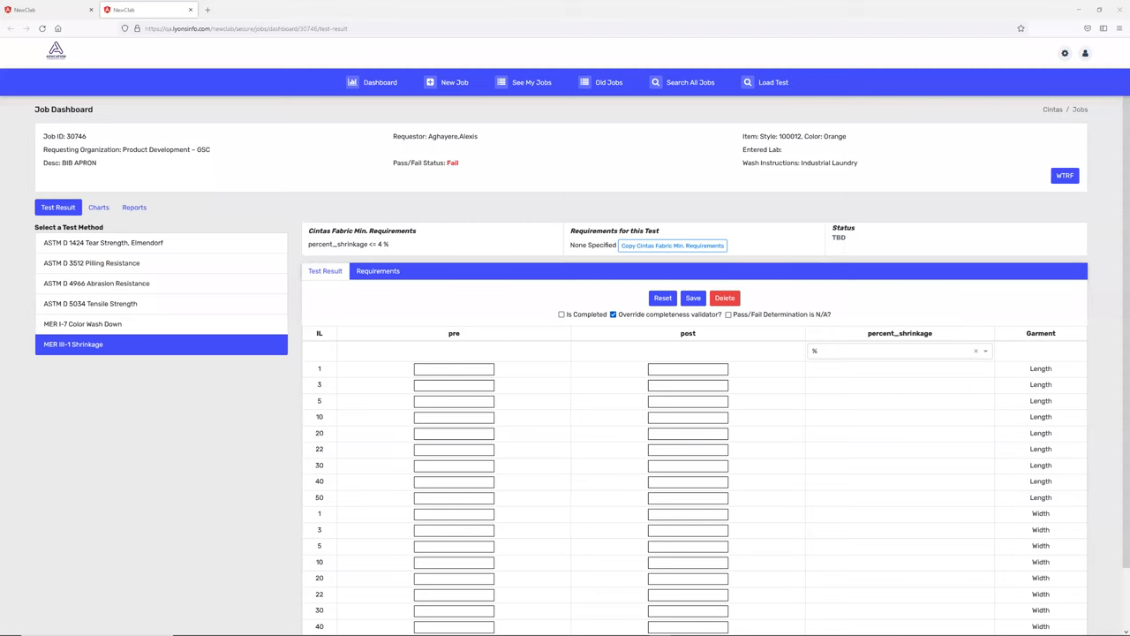
mouse_move(686, 349)
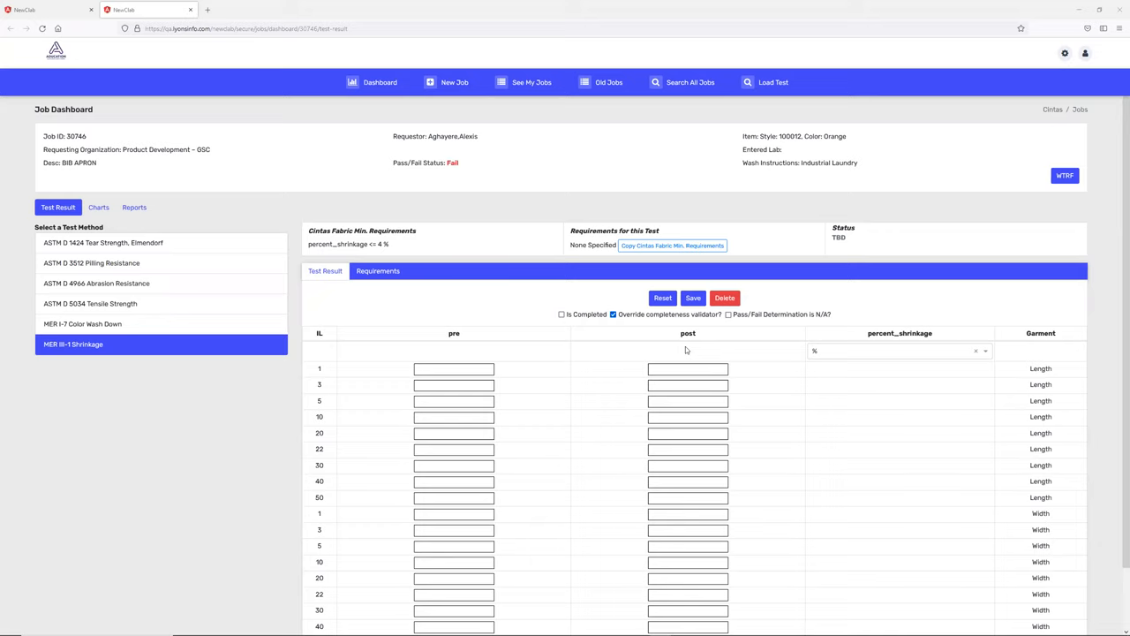
mouse_move(55, 264)
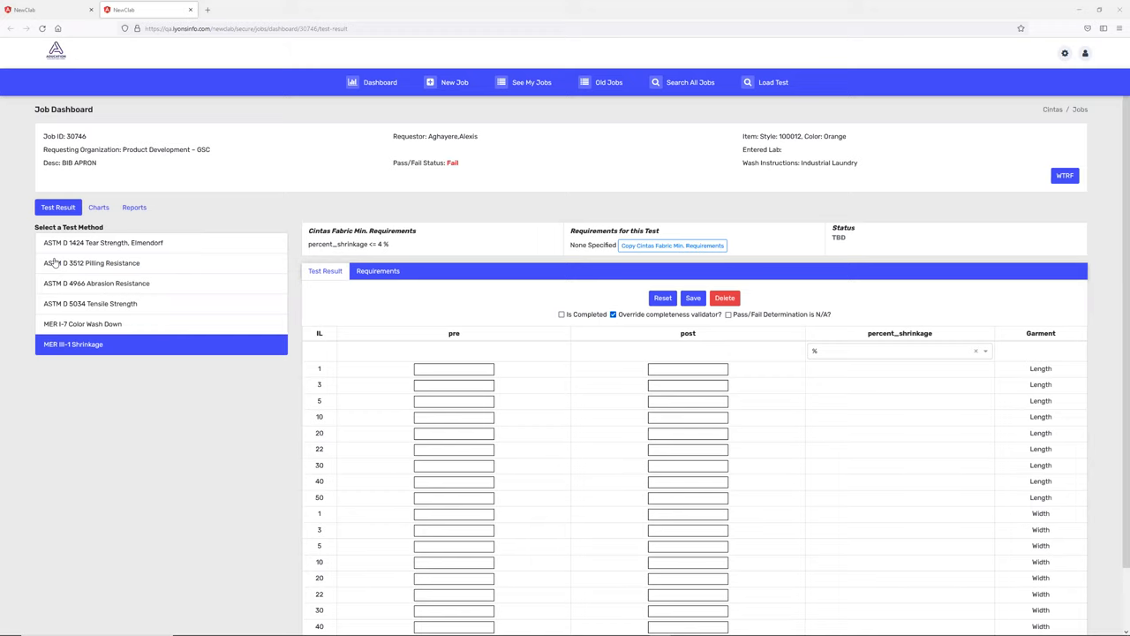
Switch job 30746's dashboard to the Reports tab
left_click(134, 206)
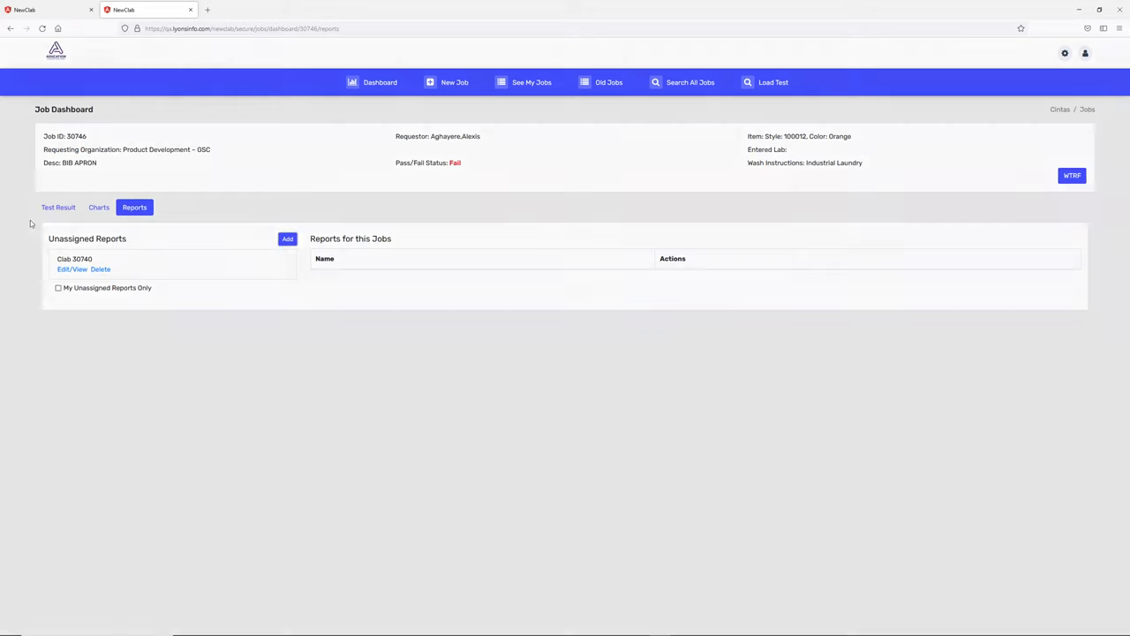
Add an unassigned report titled and described 'Testing', then open it
left_click(287, 239)
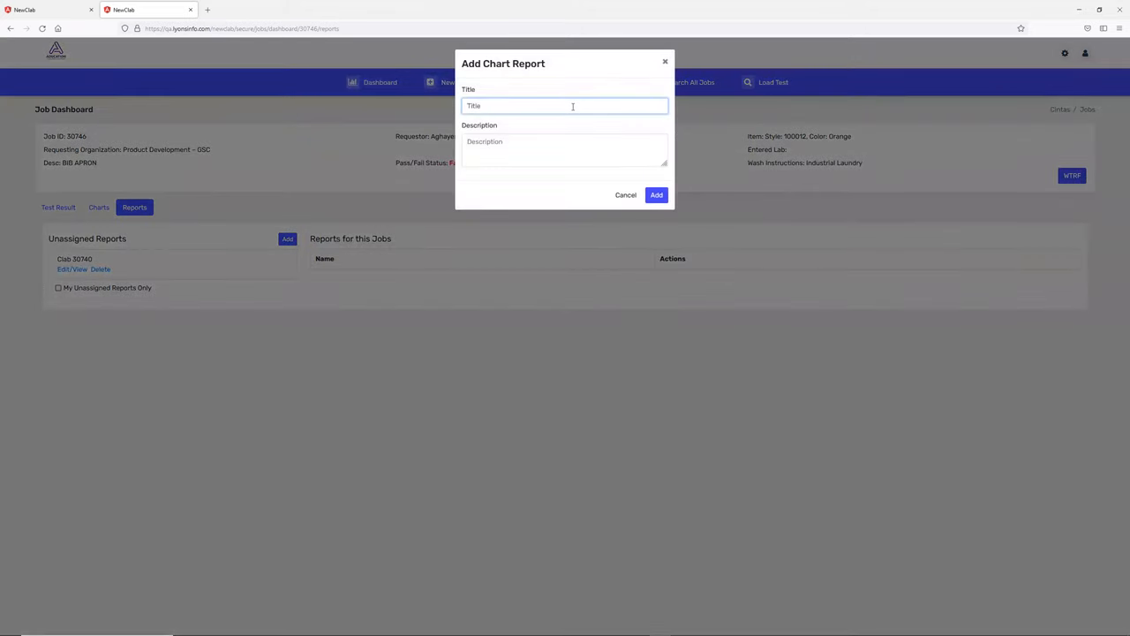
type("Test")
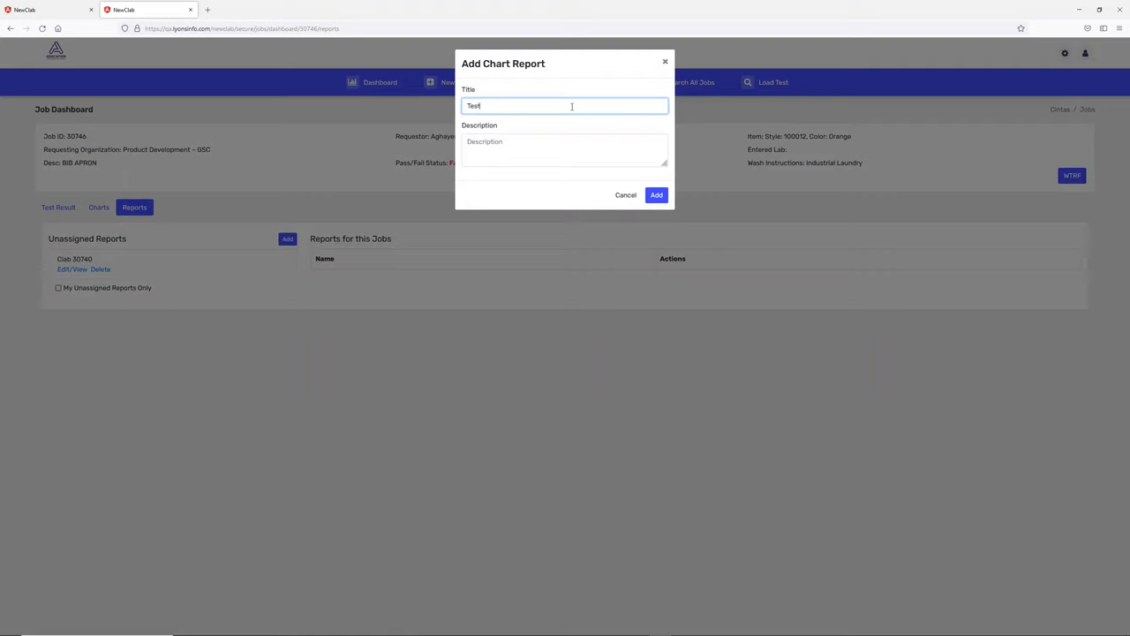
type("Testin")
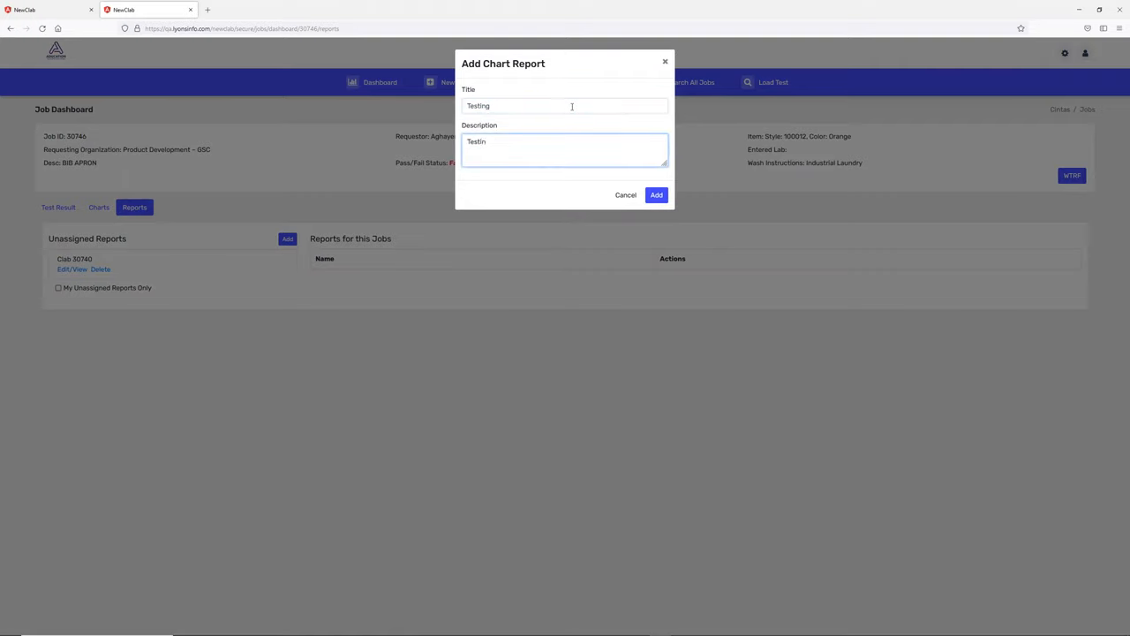
left_click(656, 195)
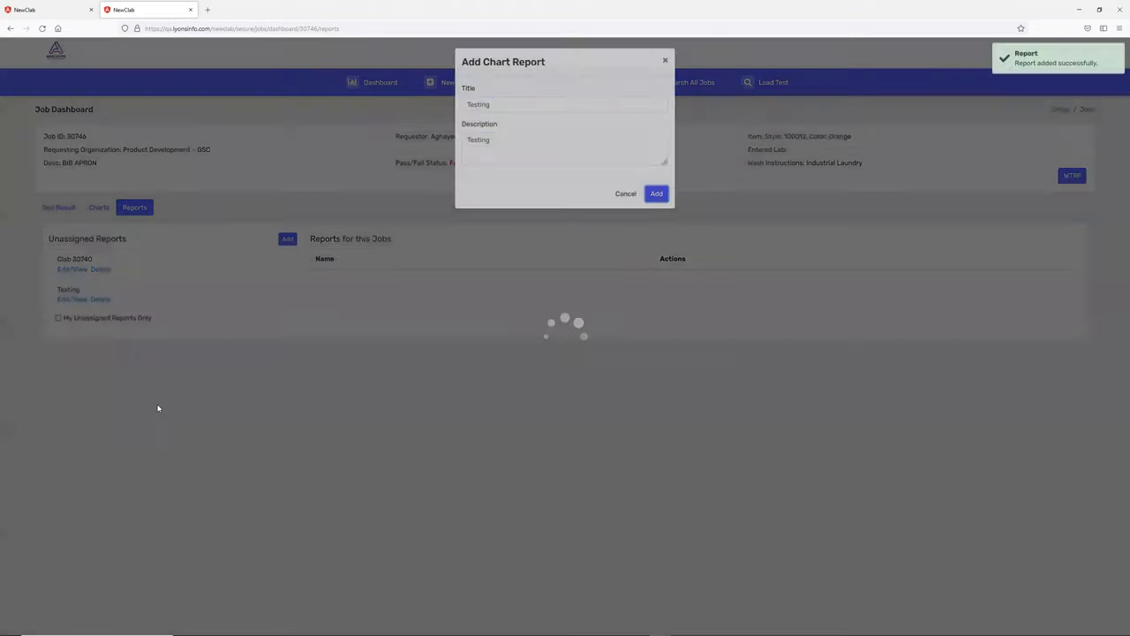
left_click(656, 193)
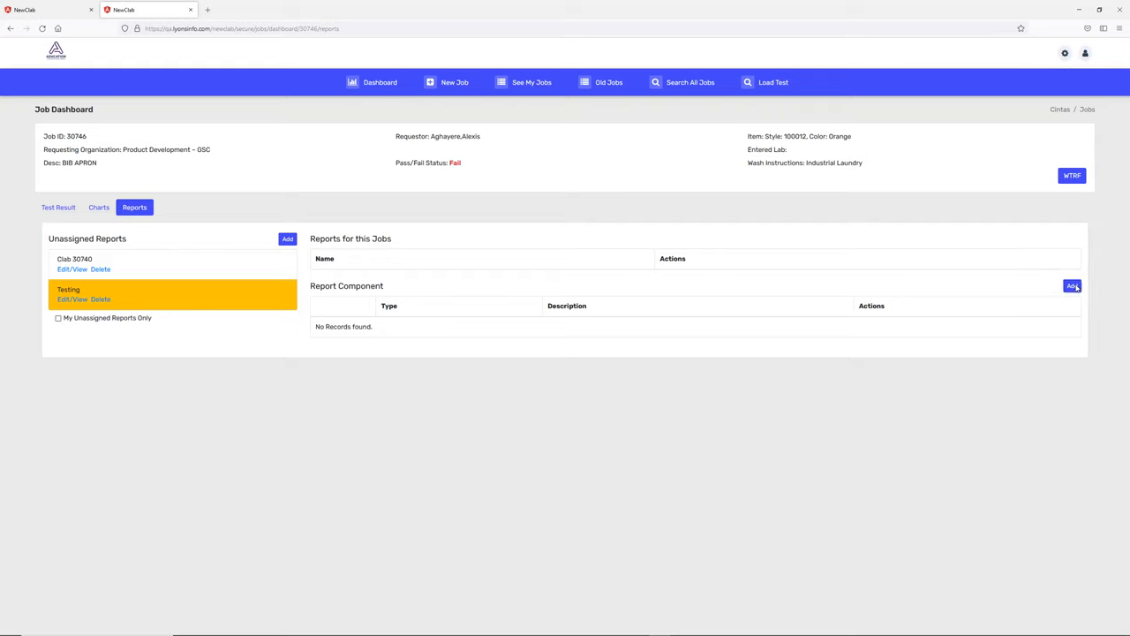
Add a 'Text header info' component keeping the internal-use confidentiality footer note
left_click(1072, 286)
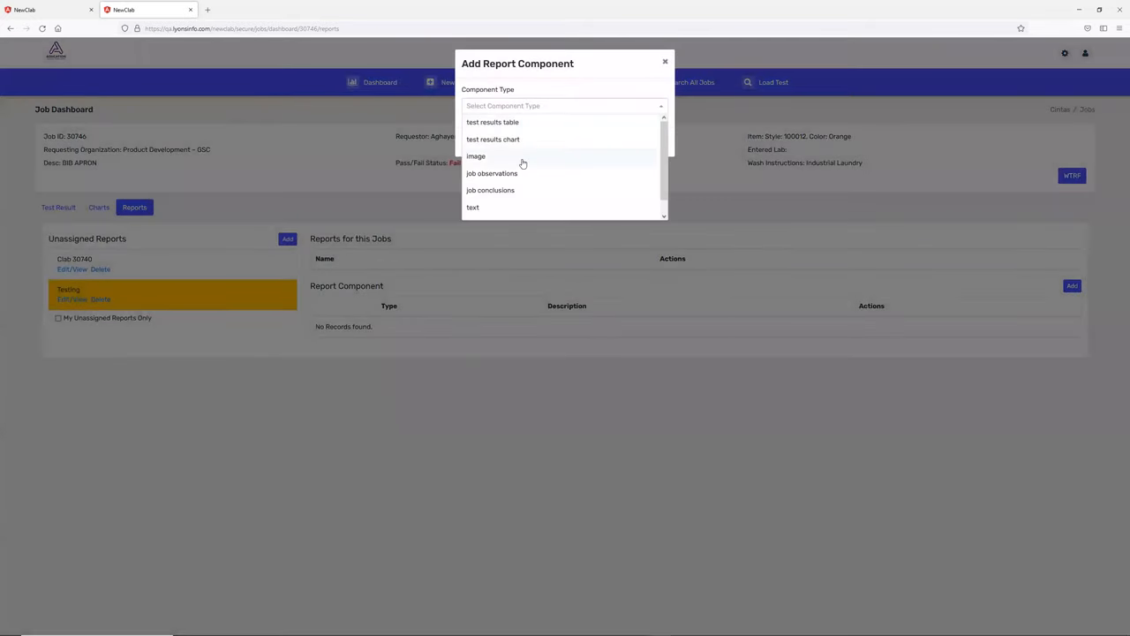
scroll("down", 3)
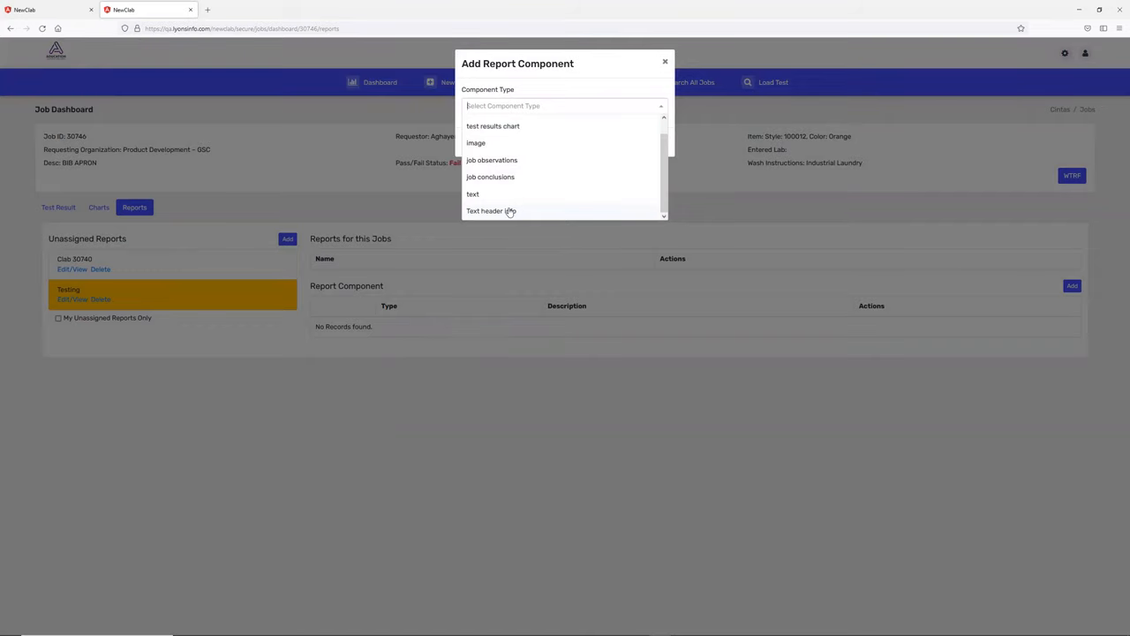
left_click(491, 211)
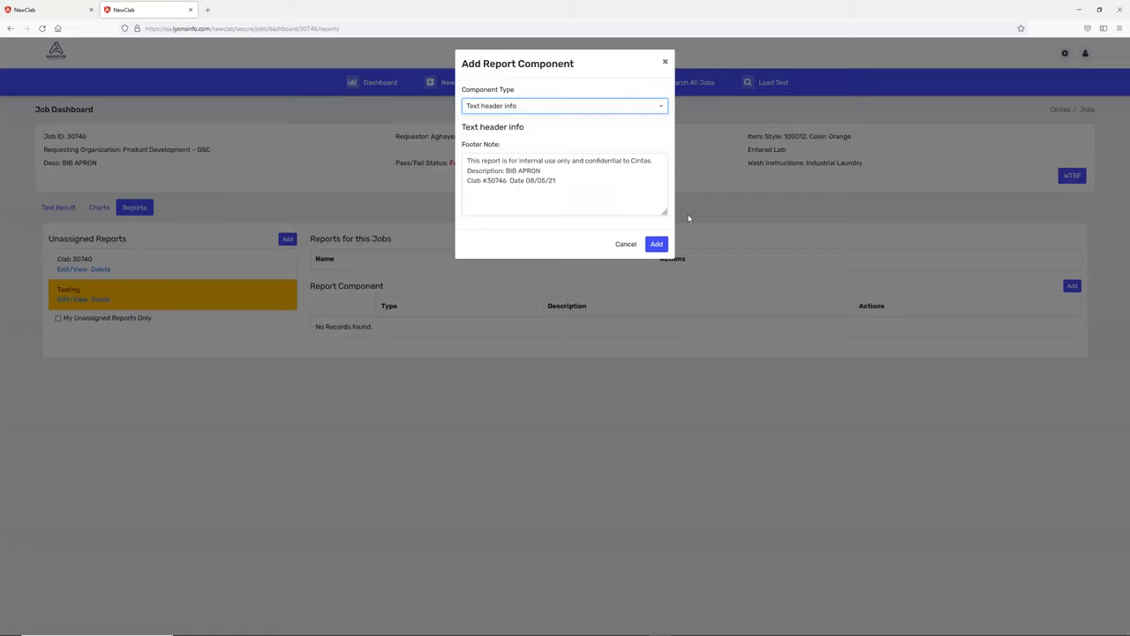
left_click(656, 243)
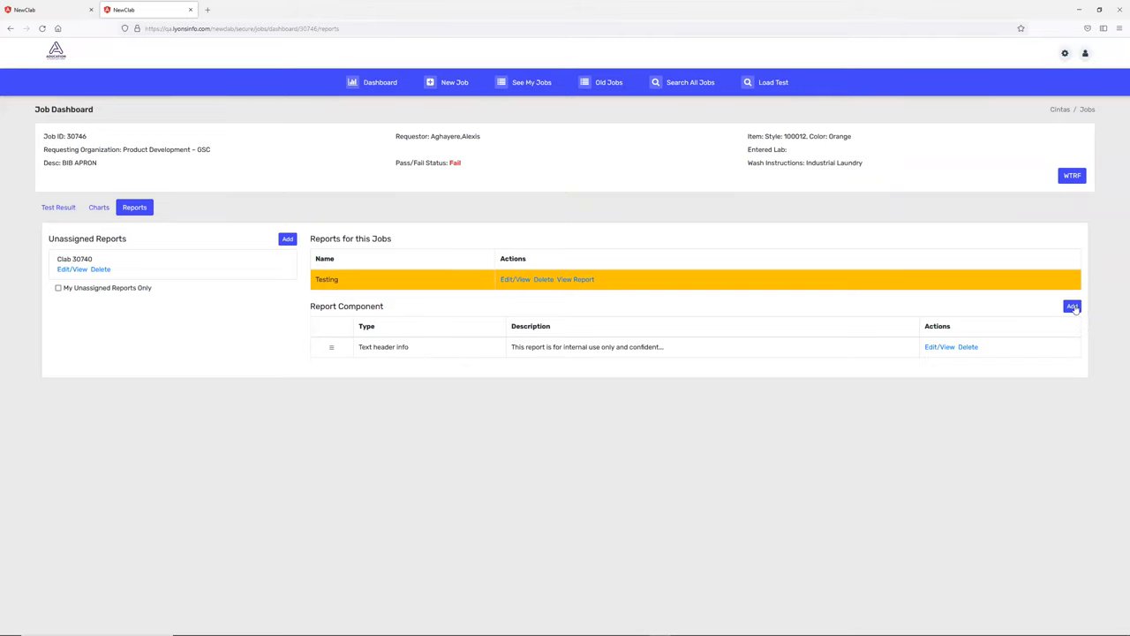
Add a test results table component for ASTM D 1424 Tear Strength, Elmendorf
left_click(1072, 307)
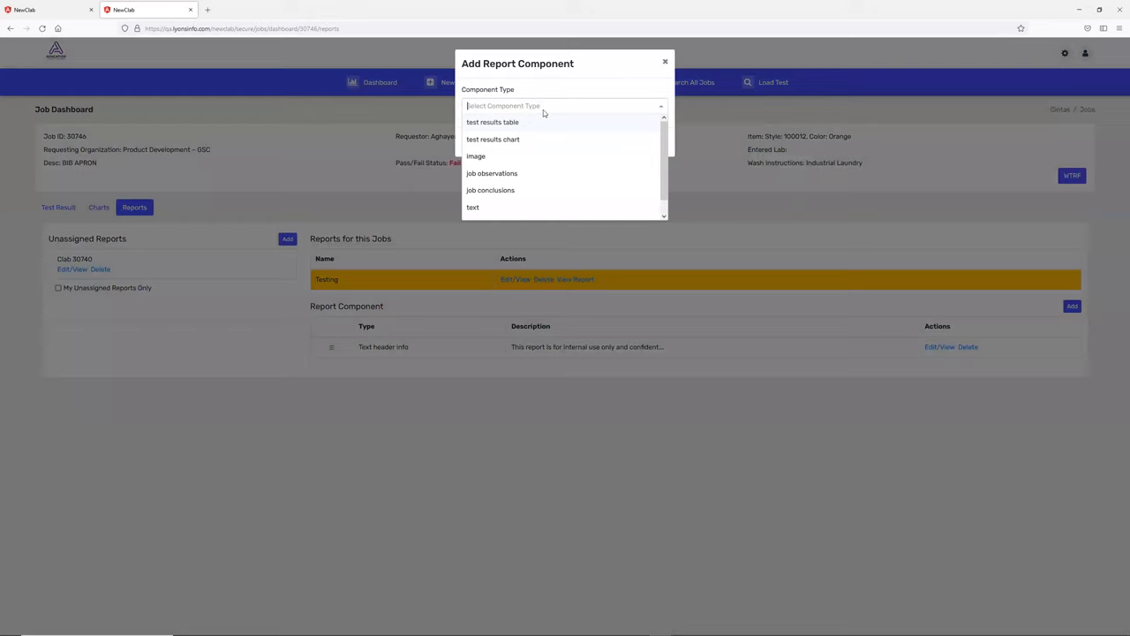
mouse_move(531, 130)
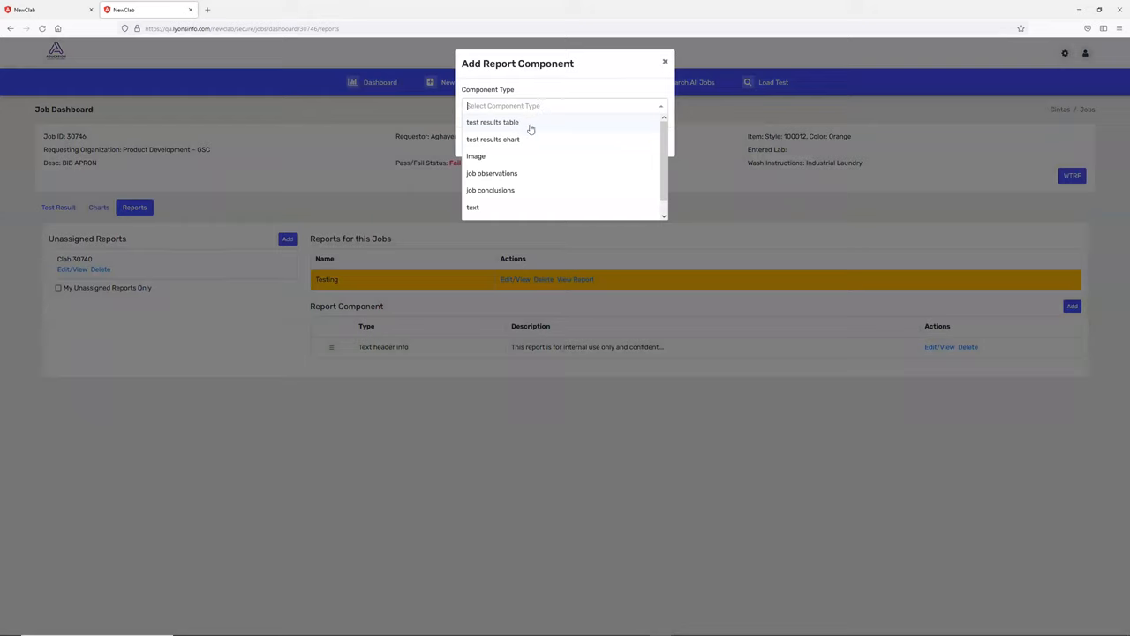
left_click(493, 122)
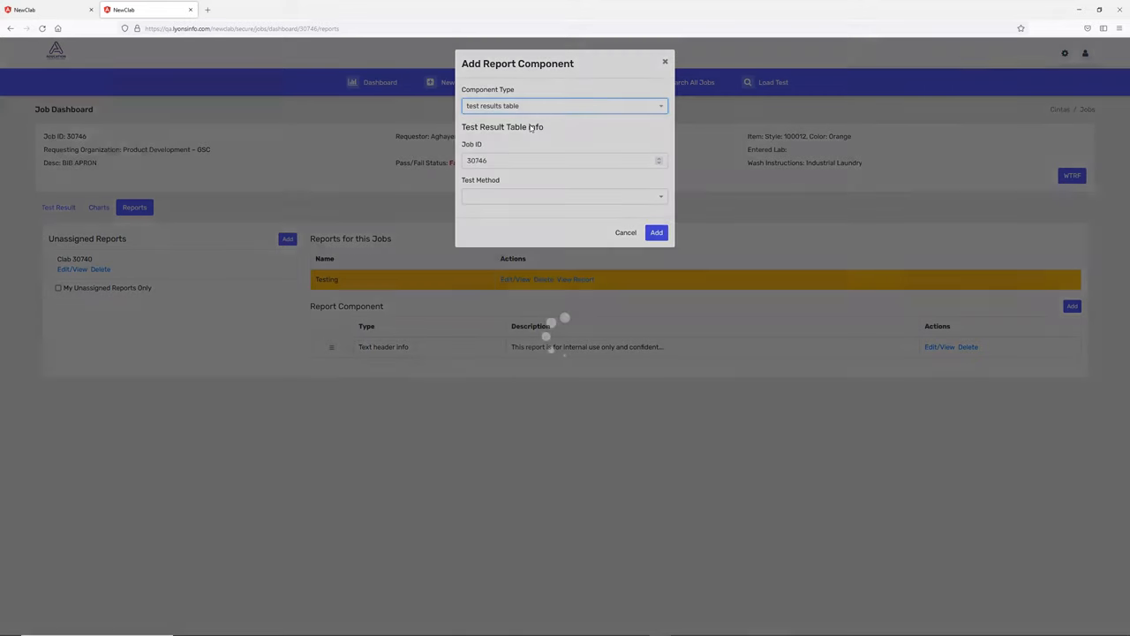
left_click(564, 196)
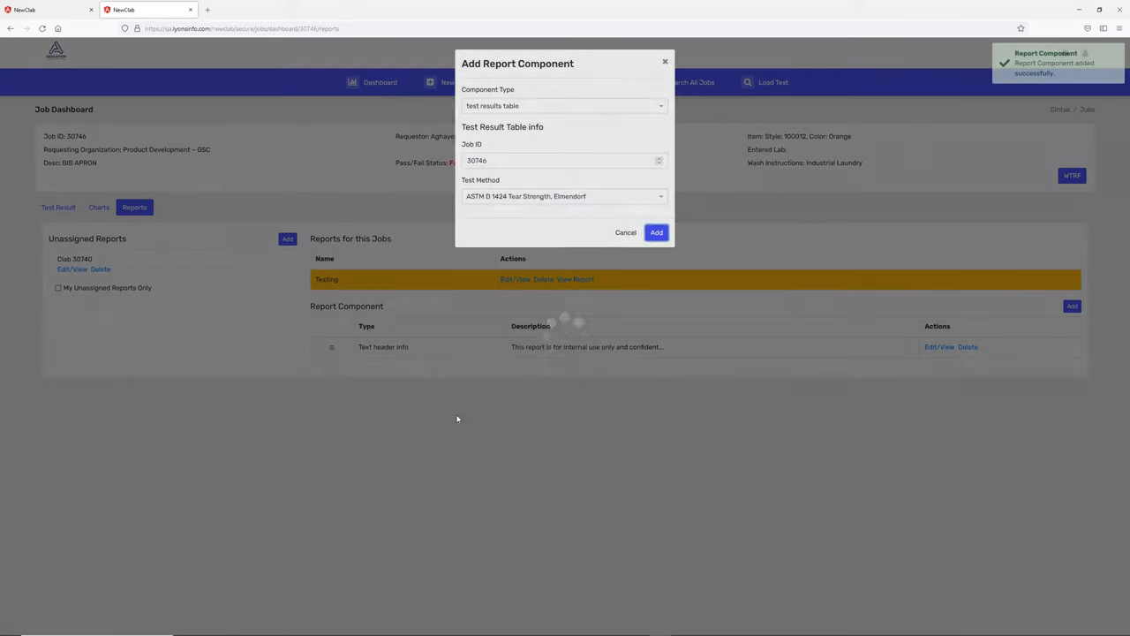
left_click(657, 232)
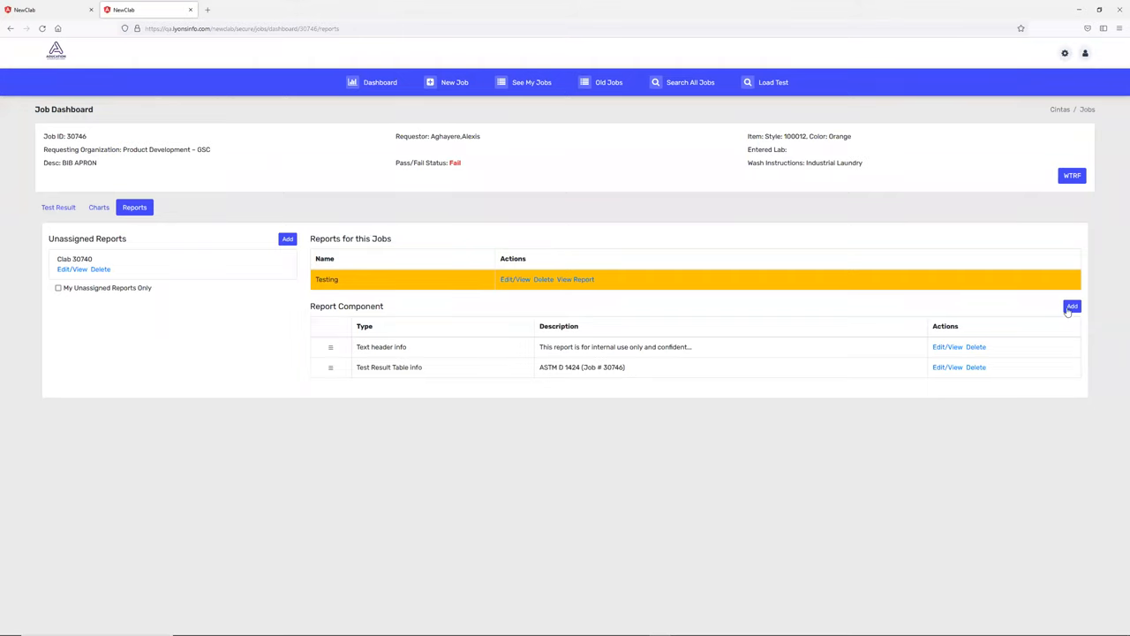
left_click(1072, 306)
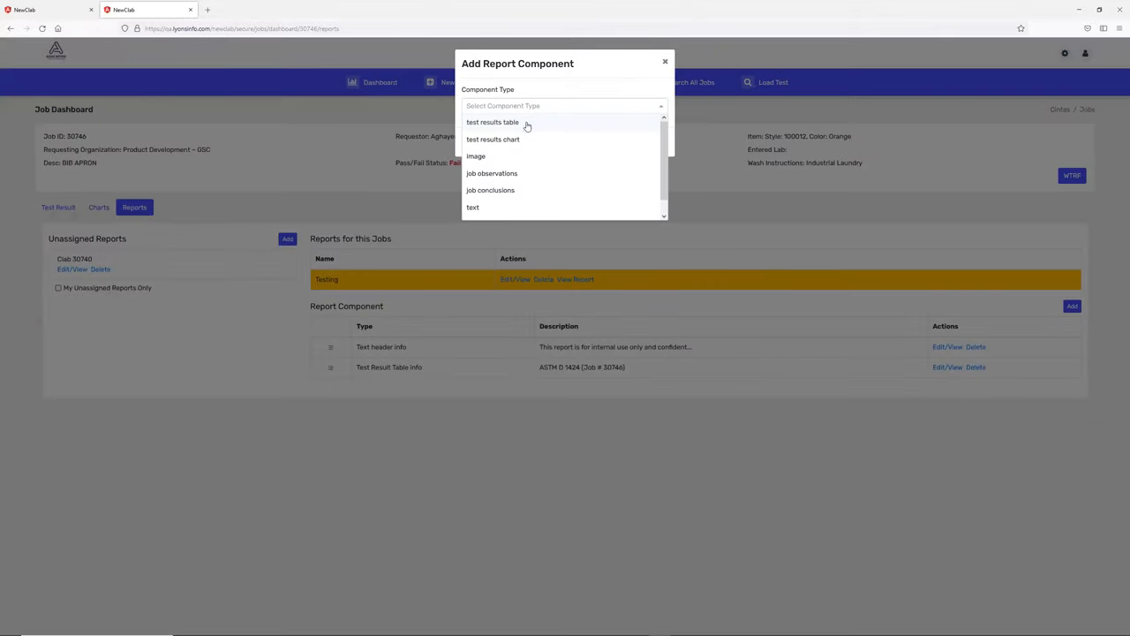
left_click(493, 138)
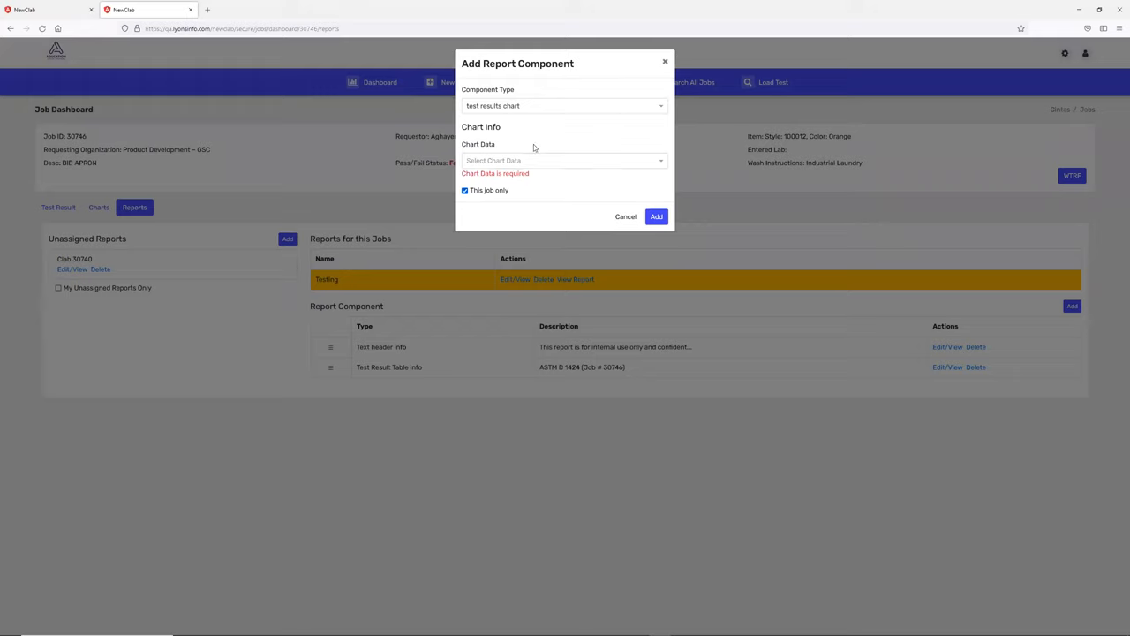
mouse_move(618, 220)
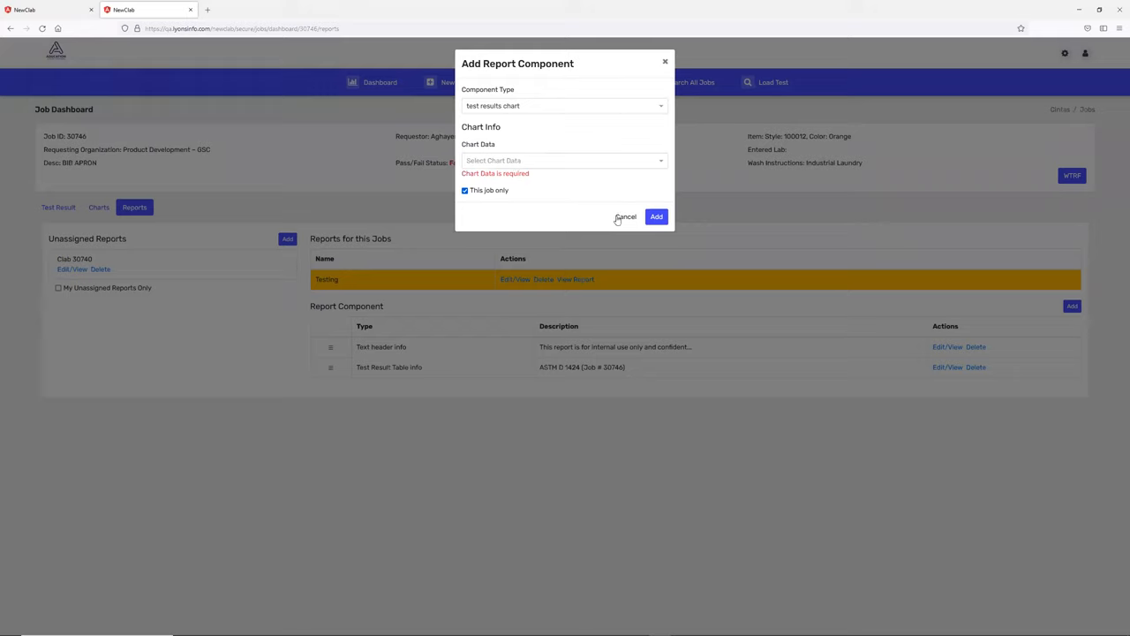
mouse_move(524, 191)
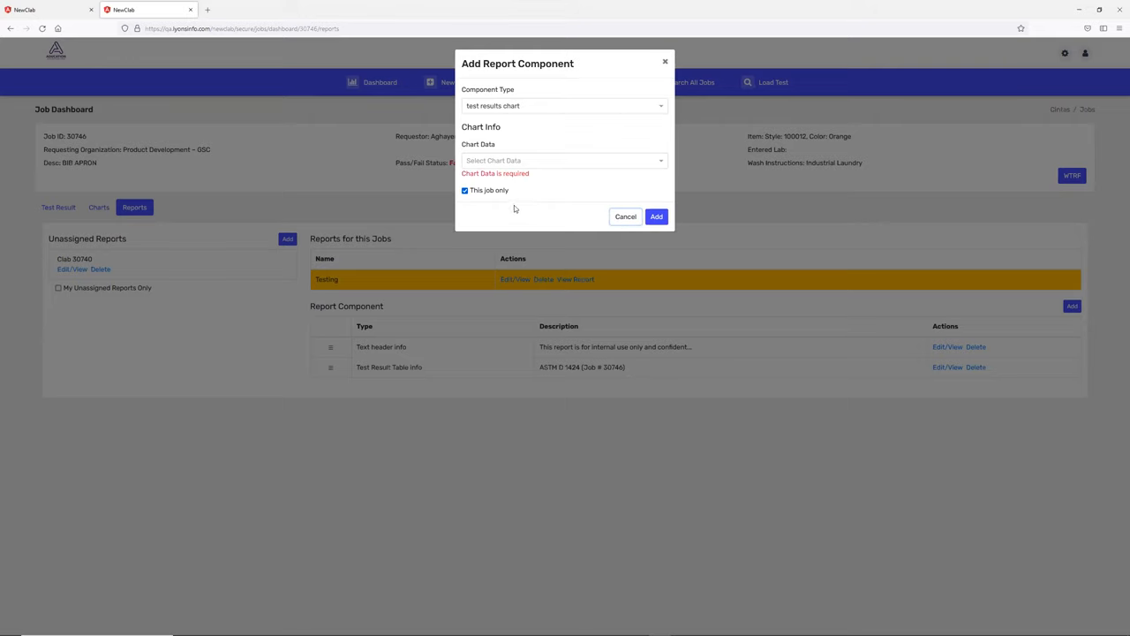
left_click(625, 217)
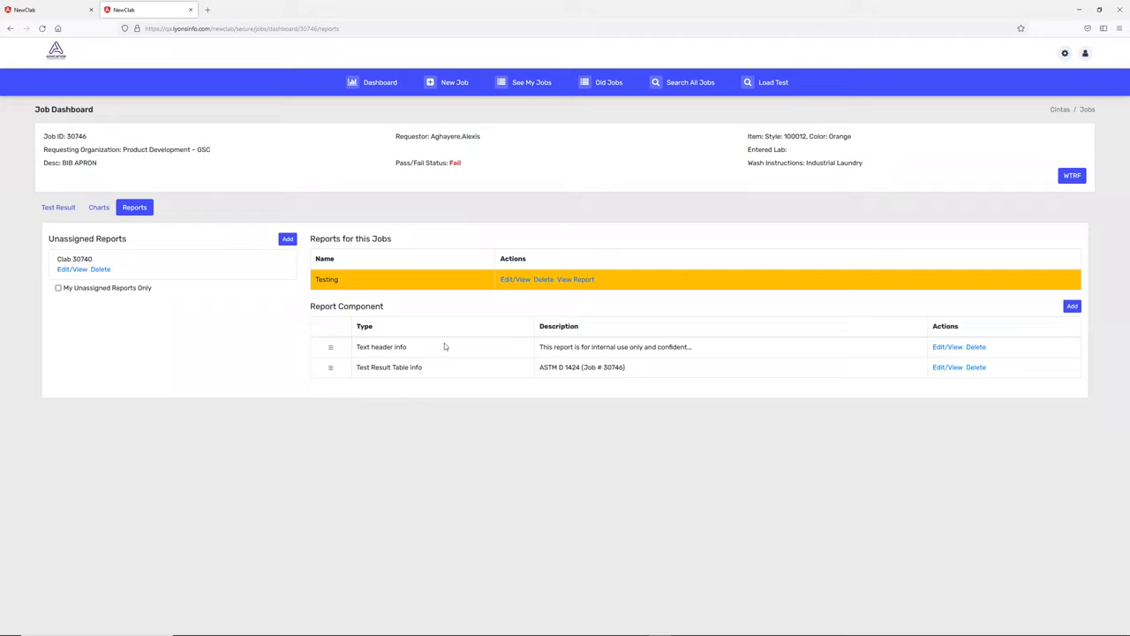
mouse_move(285, 317)
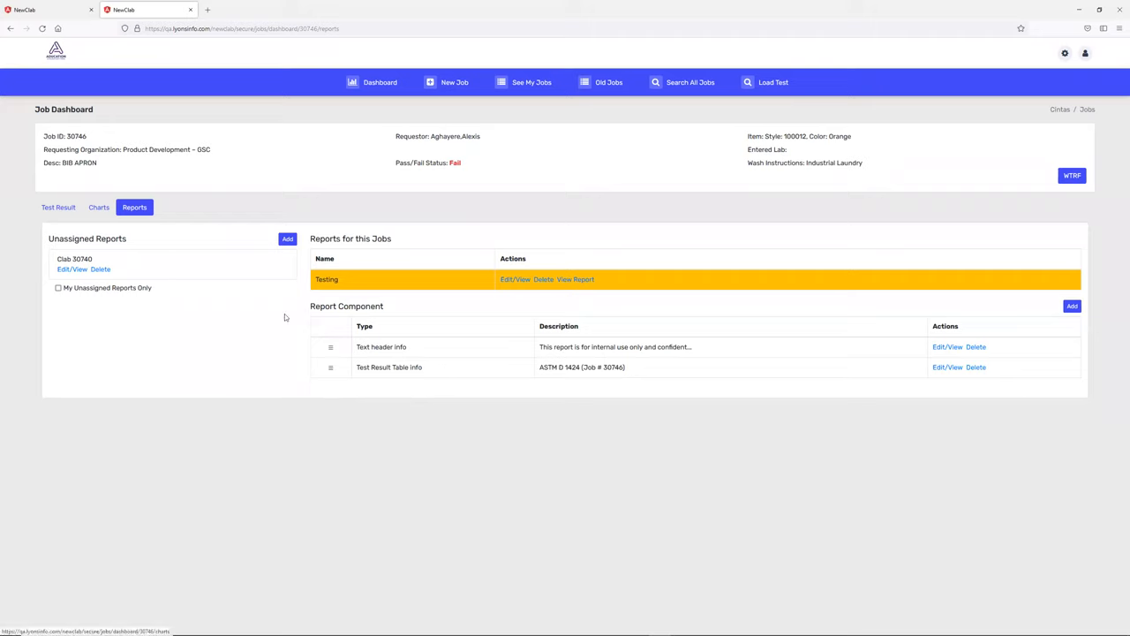
mouse_move(517, 337)
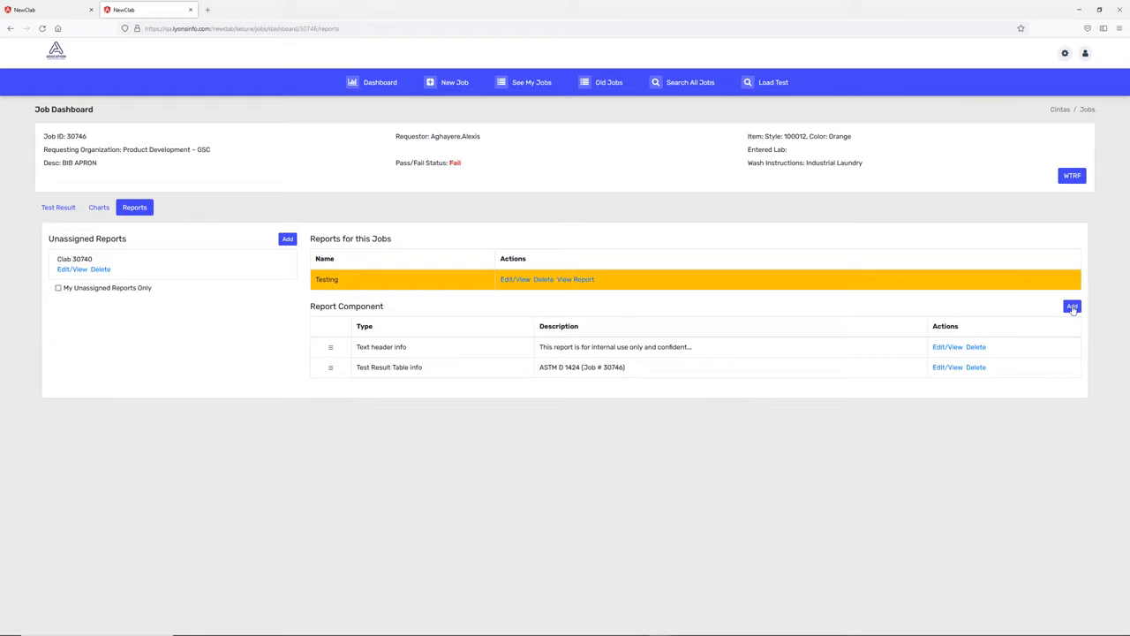
View the Testing report in ReportViewer, then return to the NewClab tab
left_click(575, 279)
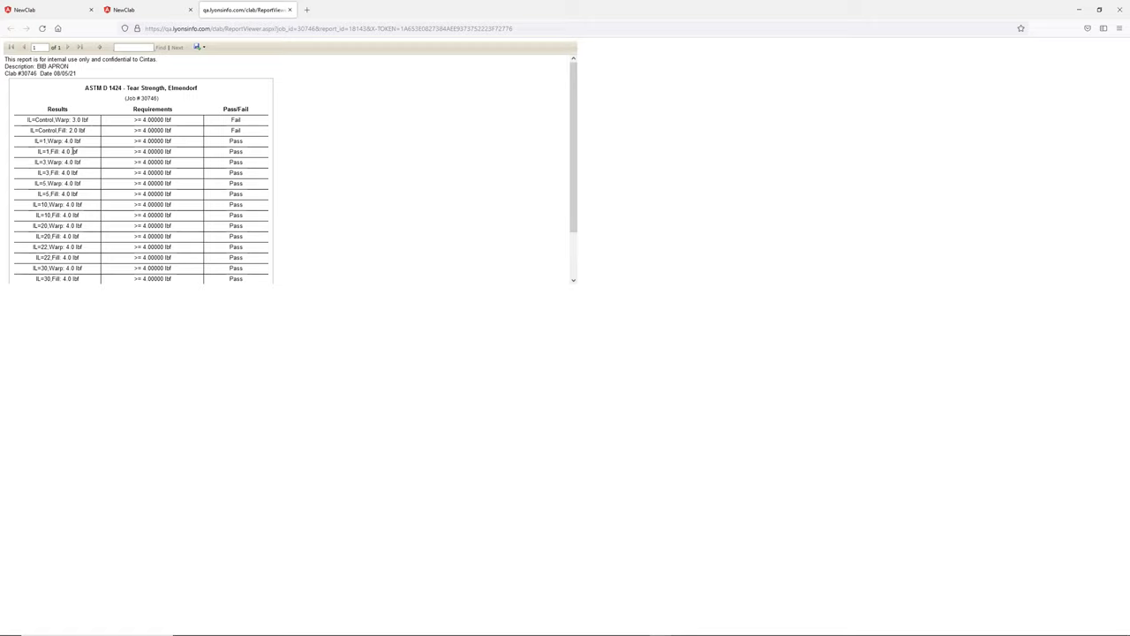
left_click(123, 10)
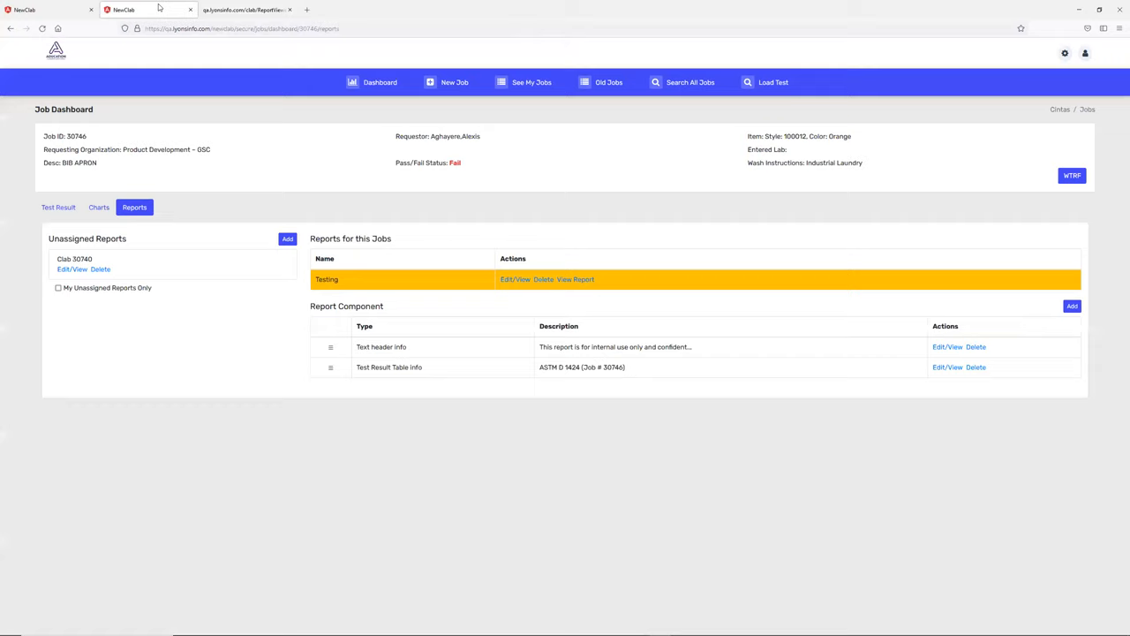